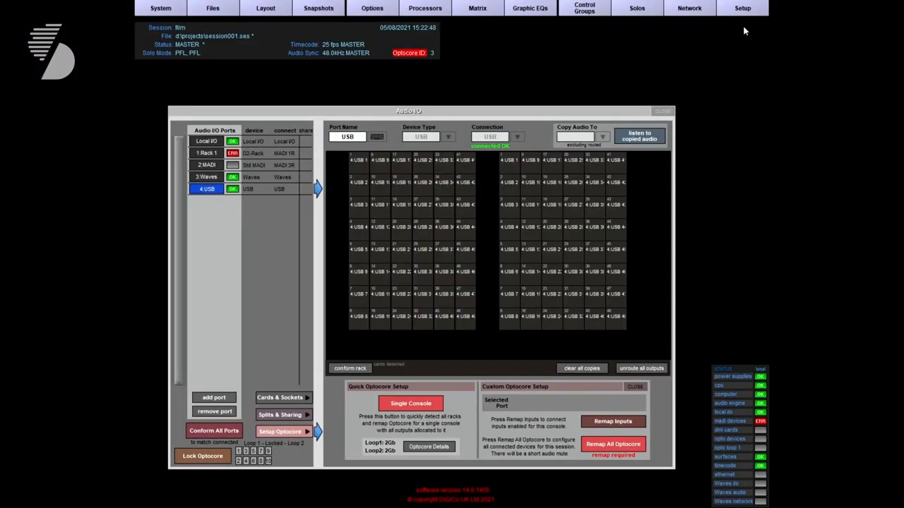
# Close Audio I/O and bring up Setup > Copy Audio routing grid
pyautogui.click(743, 9)
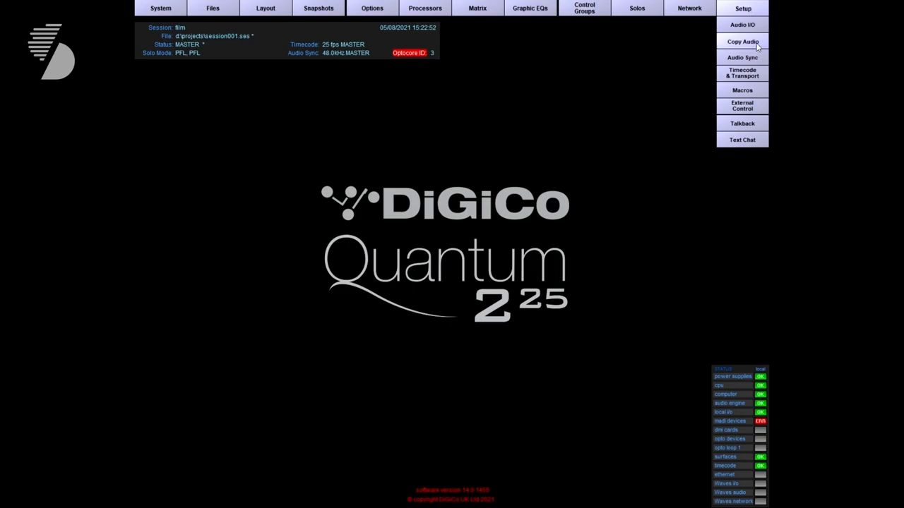
pyautogui.click(741, 41)
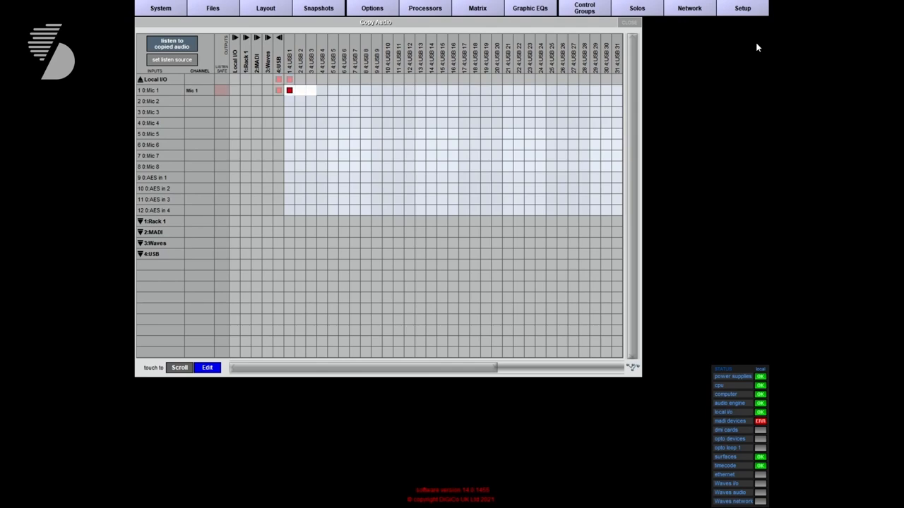
# Route Mic 1 to USB copy-audio outputs 1–16 and expand Rack 1's input channel list
pyautogui.moveTo(290, 90); pyautogui.dragTo(455, 91)
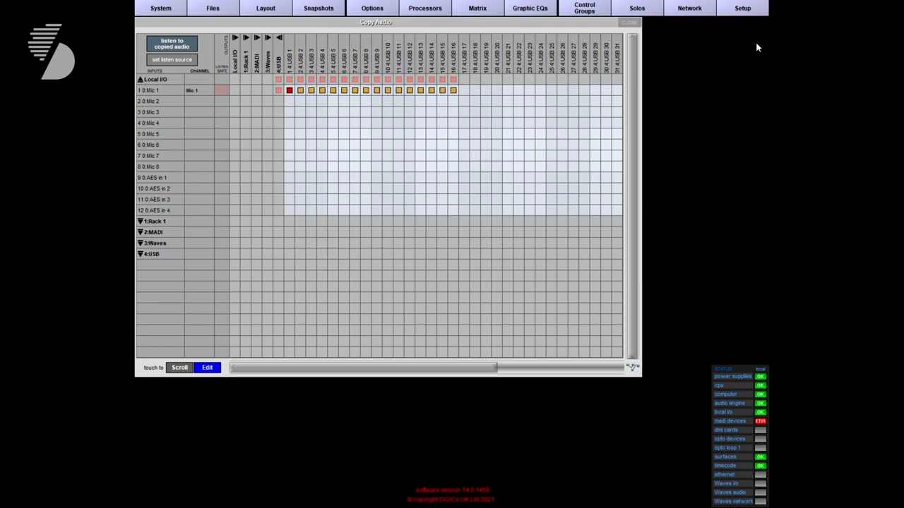
pyautogui.click(141, 220)
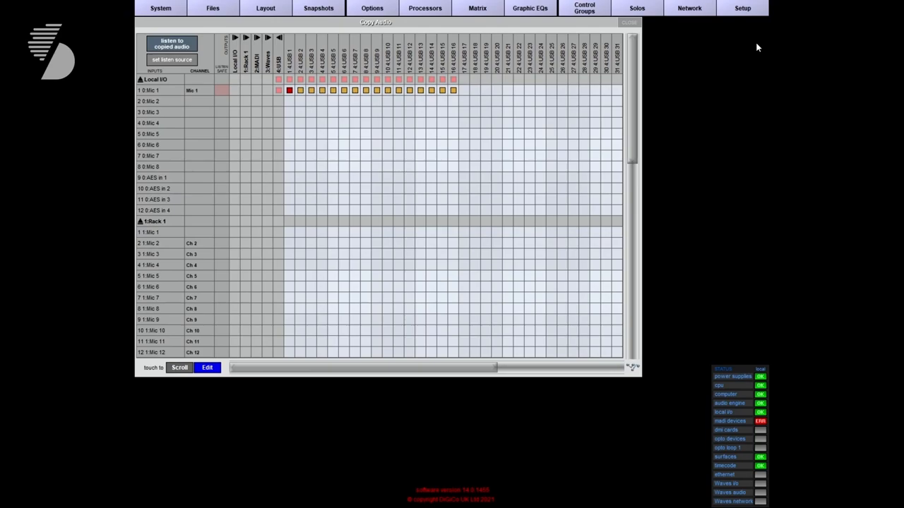
pyautogui.scroll(-3)
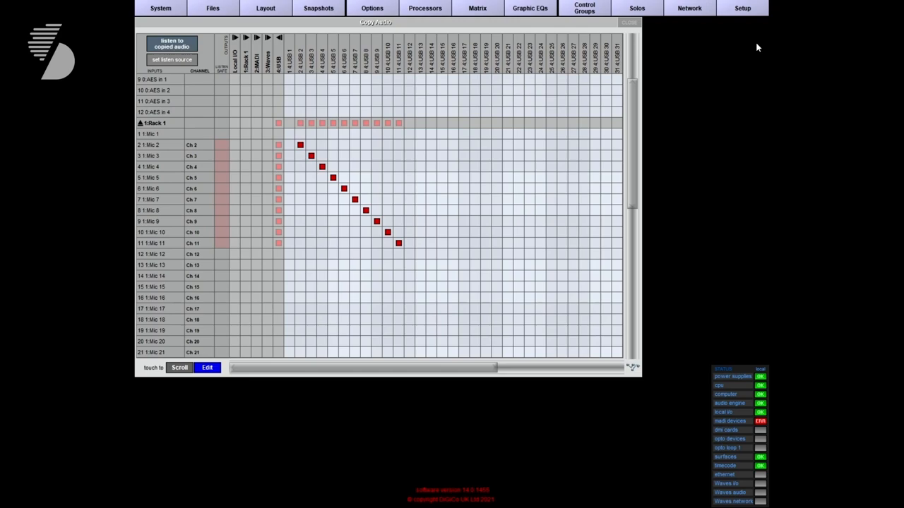
pyautogui.click(299, 144)
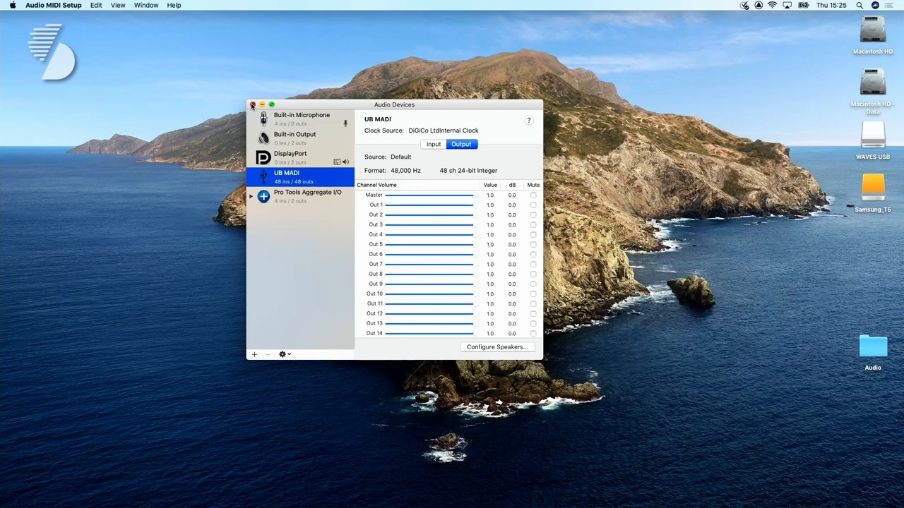
# Close the Audio Devices window after reviewing UB MADI's 48 output channels
pyautogui.click(252, 105)
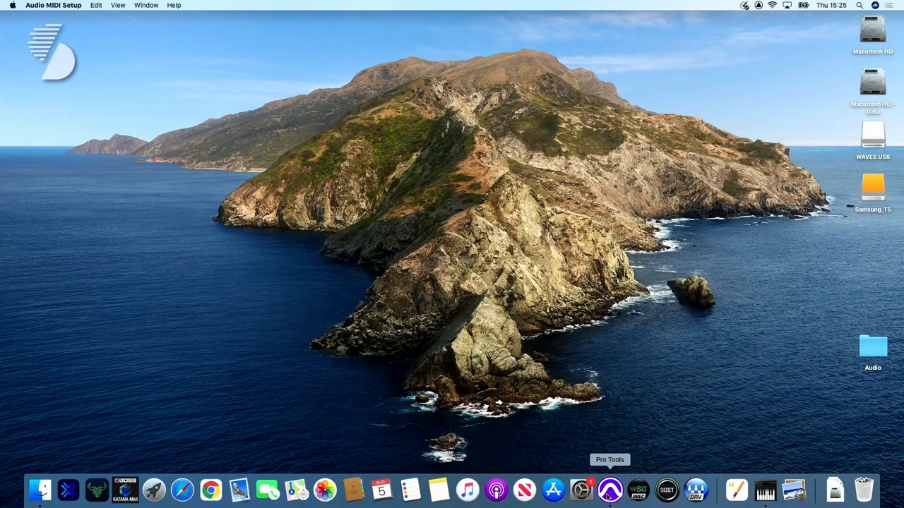
# Switch to Pro Tools and confirm UB MADI as the playback engine
pyautogui.click(610, 488)
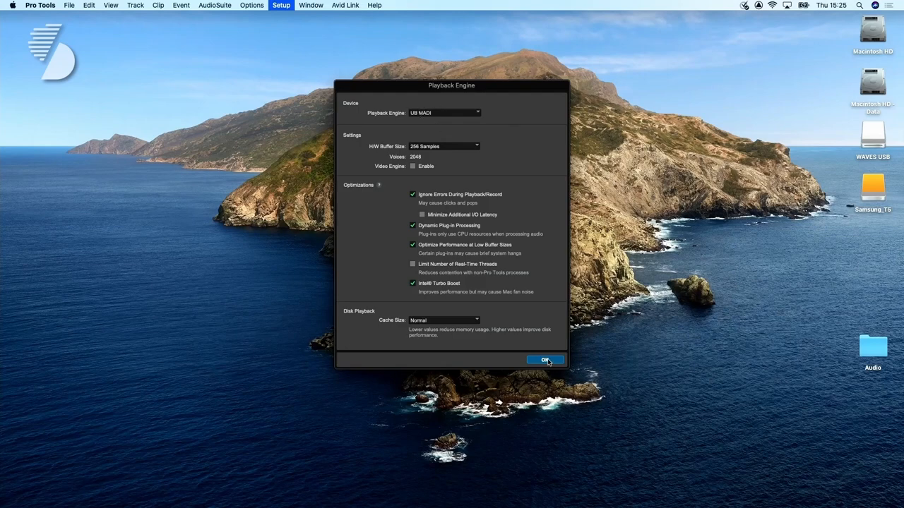
pyautogui.click(281, 6)
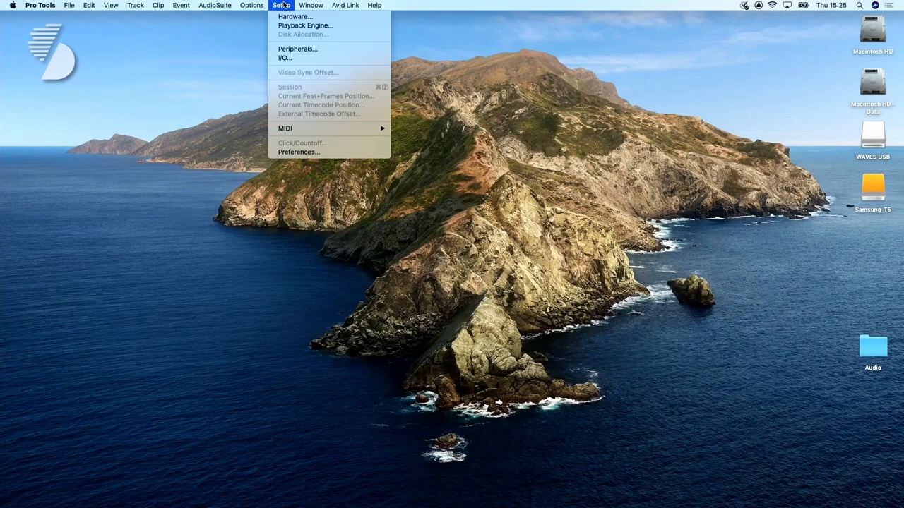
# Review the UB MADI input and output paths in I/O Setup and accept them
pyautogui.click(282, 56)
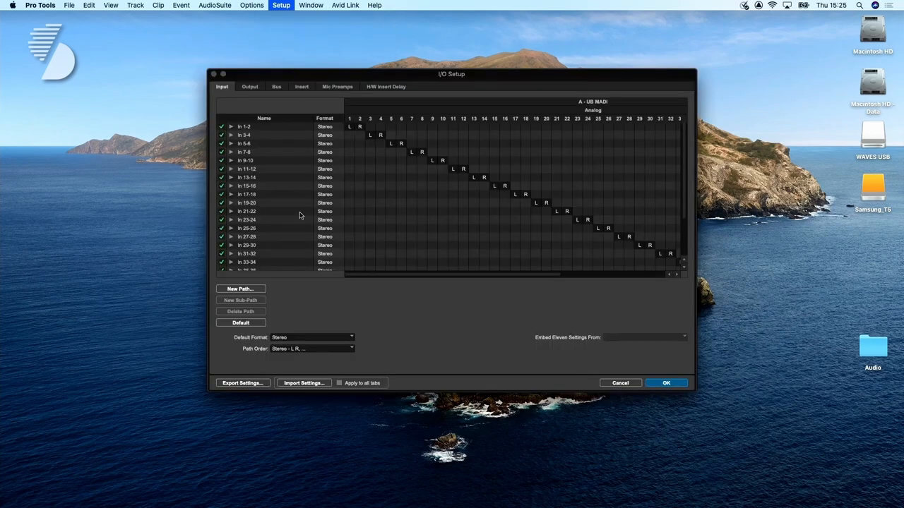
pyautogui.hscroll(3)
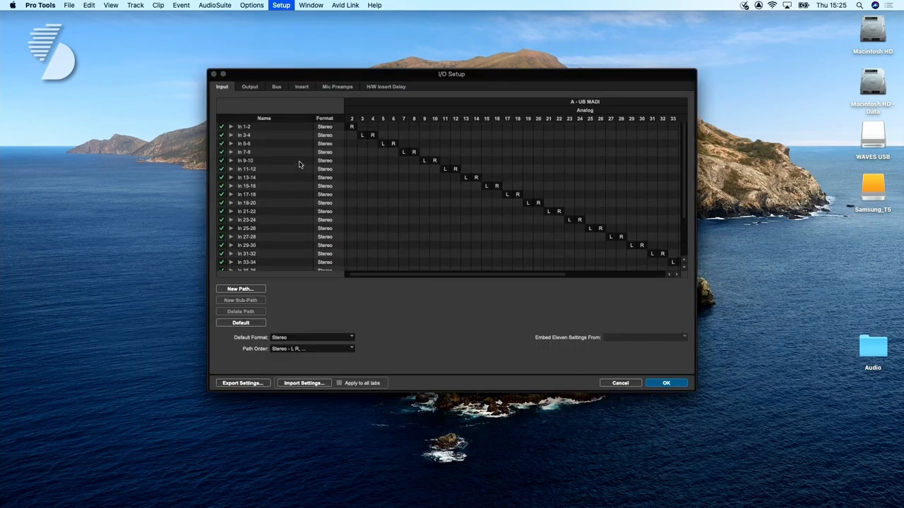
pyautogui.click(248, 86)
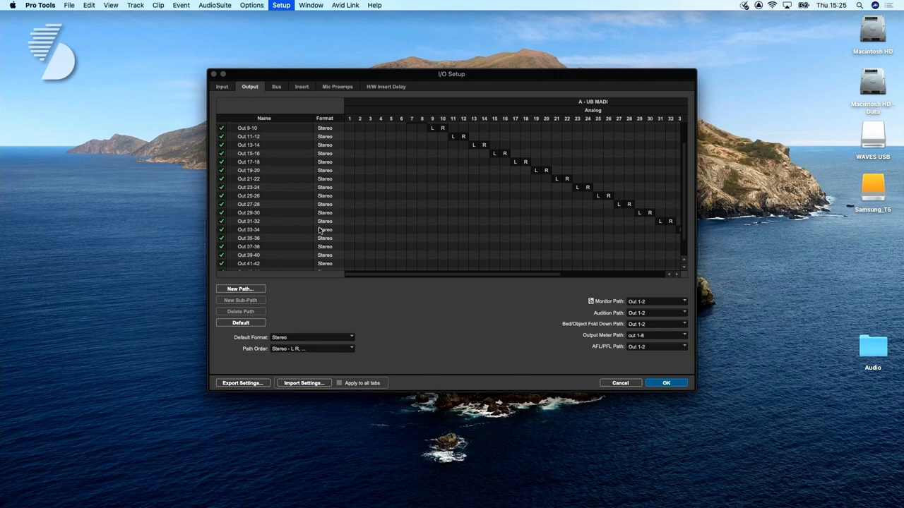
pyautogui.scroll(3)
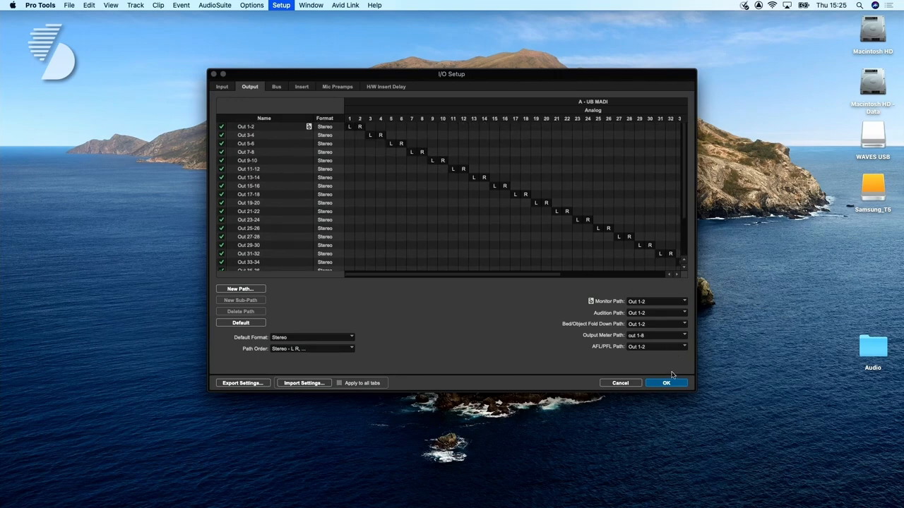
pyautogui.click(665, 383)
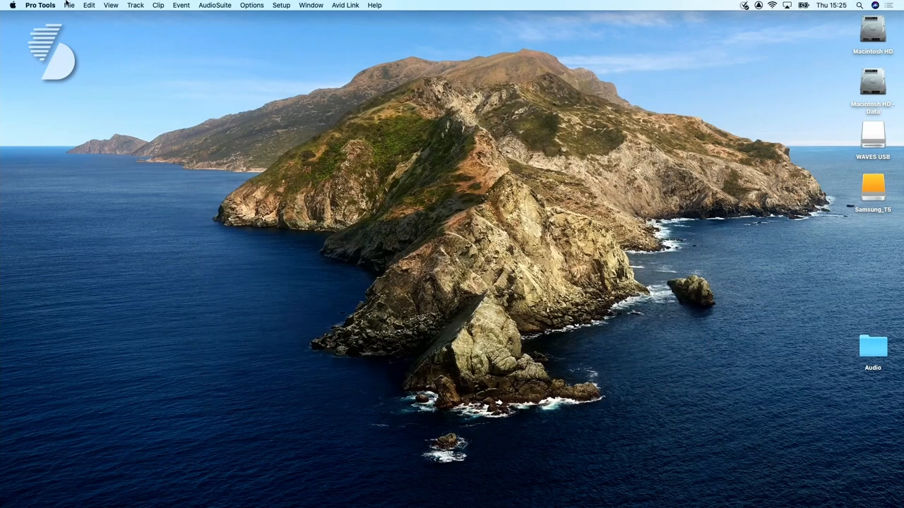
# Create a new empty session named 'UB MADI test' via File > Create New
pyautogui.click(69, 6)
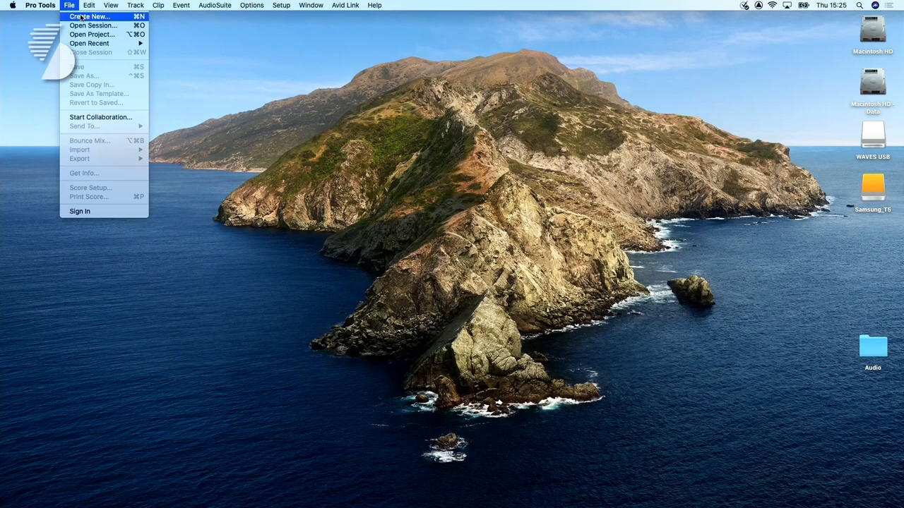
pyautogui.click(89, 17)
pyautogui.write('UB MADI')
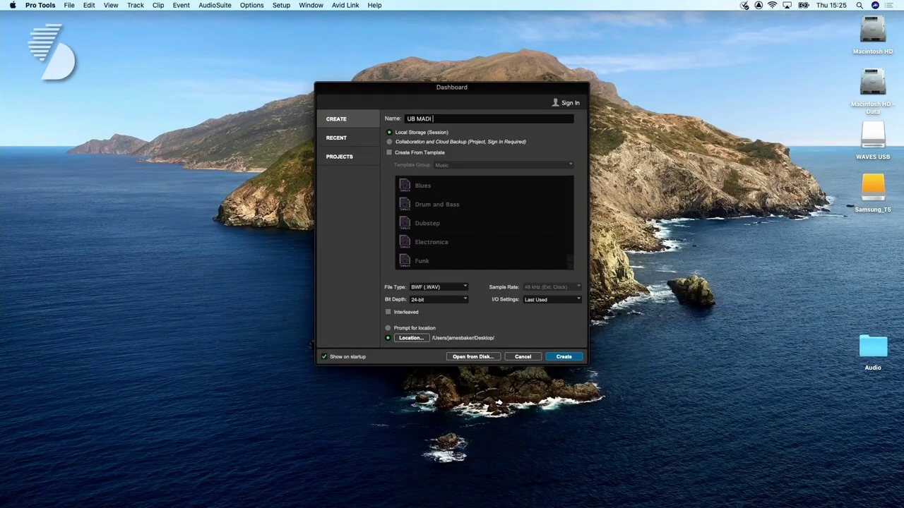
pyautogui.write('test')
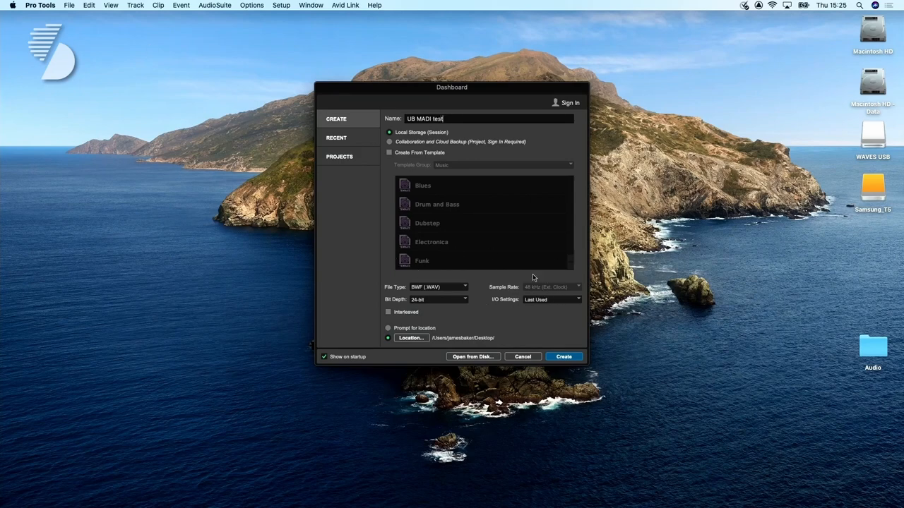
pyautogui.moveTo(573, 351)
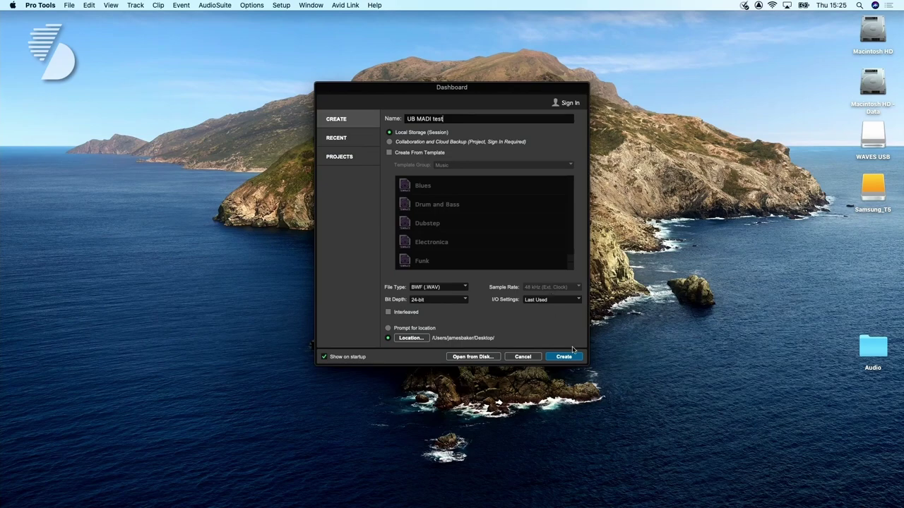
pyautogui.click(562, 356)
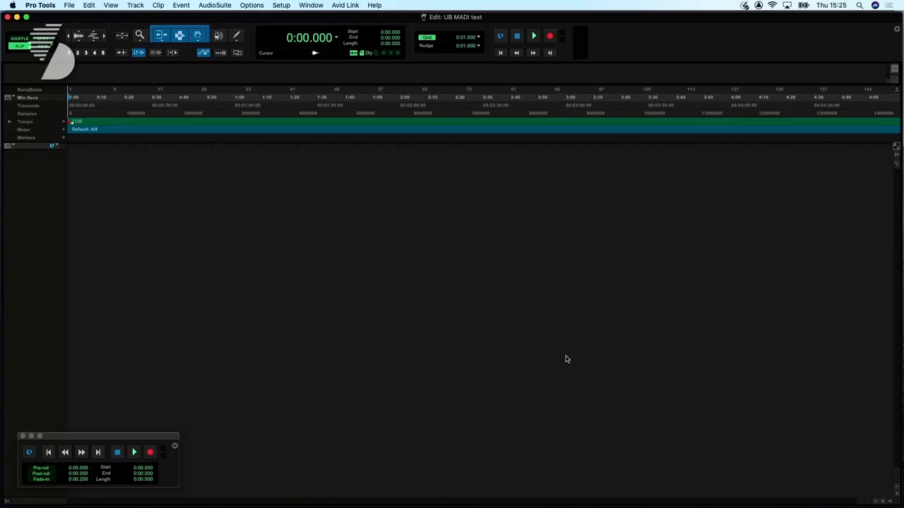